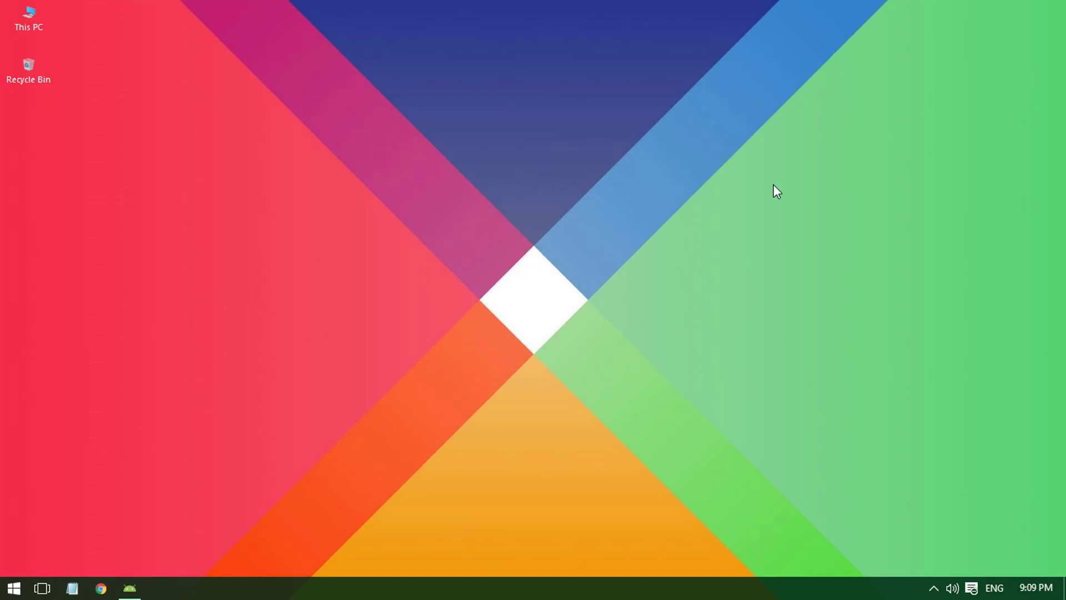
Restore the Android Studio window showing the SystemBuild project
click(131, 589)
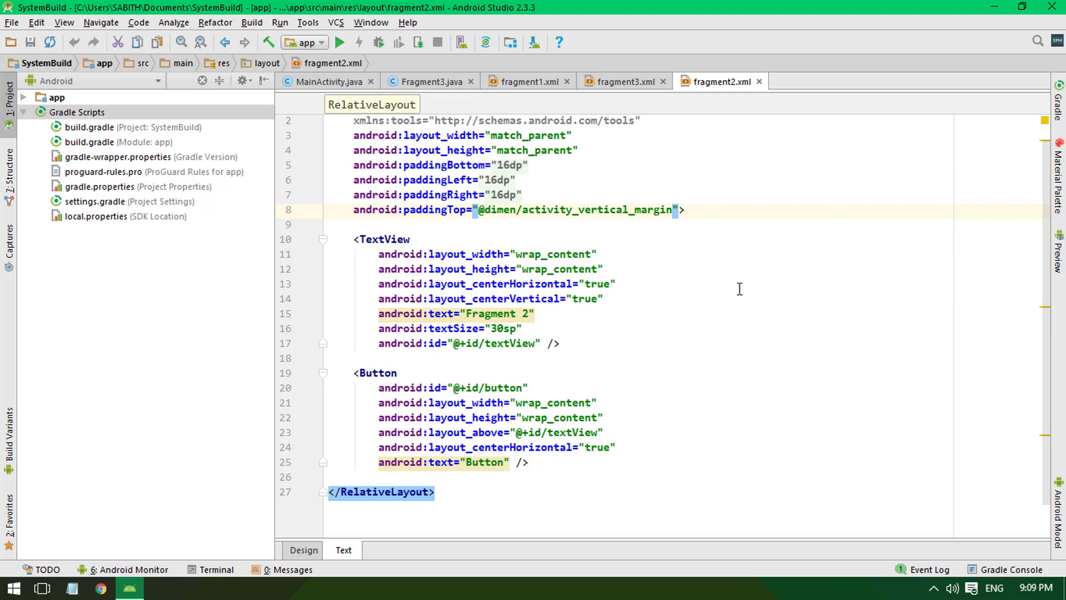
mouse_move(726, 310)
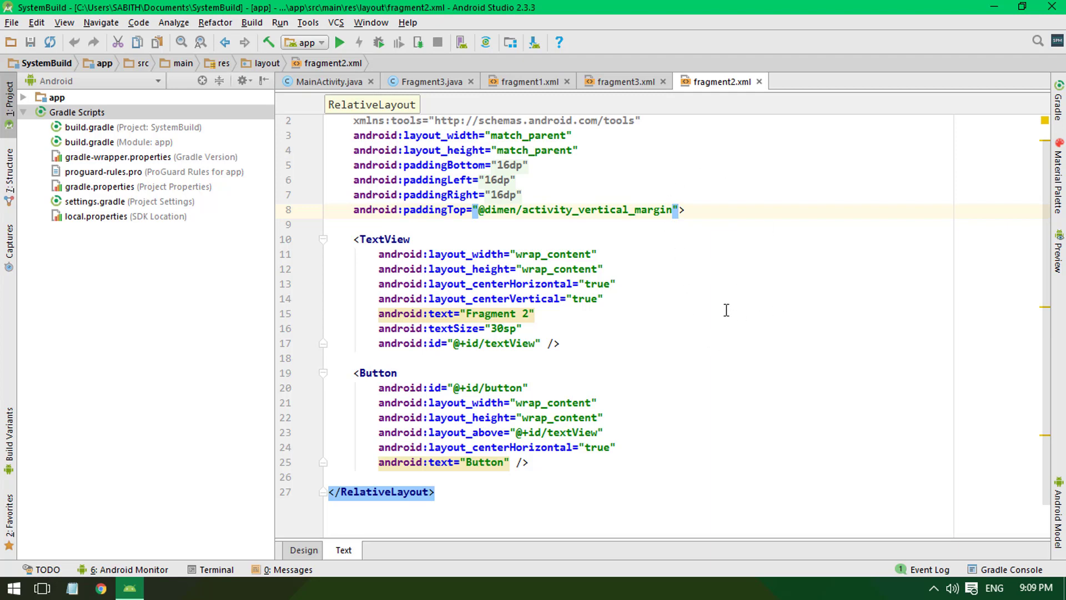
mouse_move(738, 278)
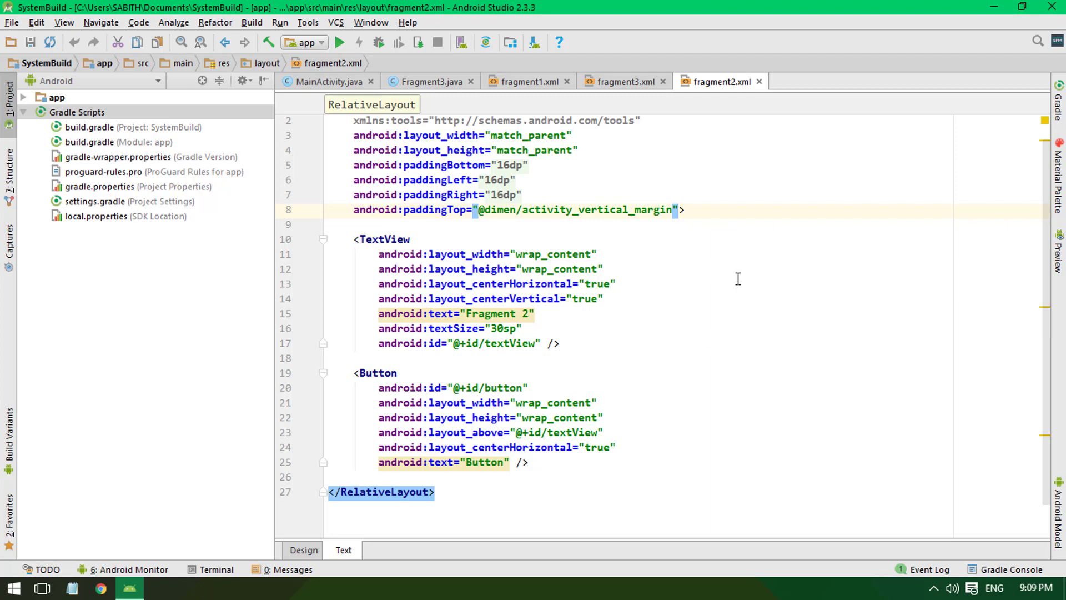
mouse_move(706, 324)
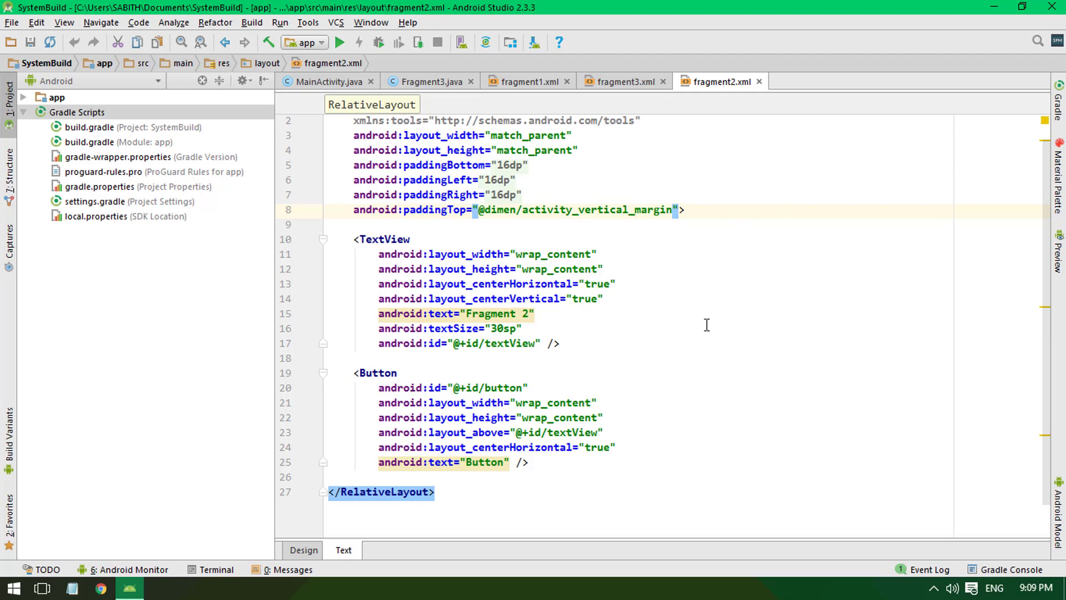
mouse_move(695, 352)
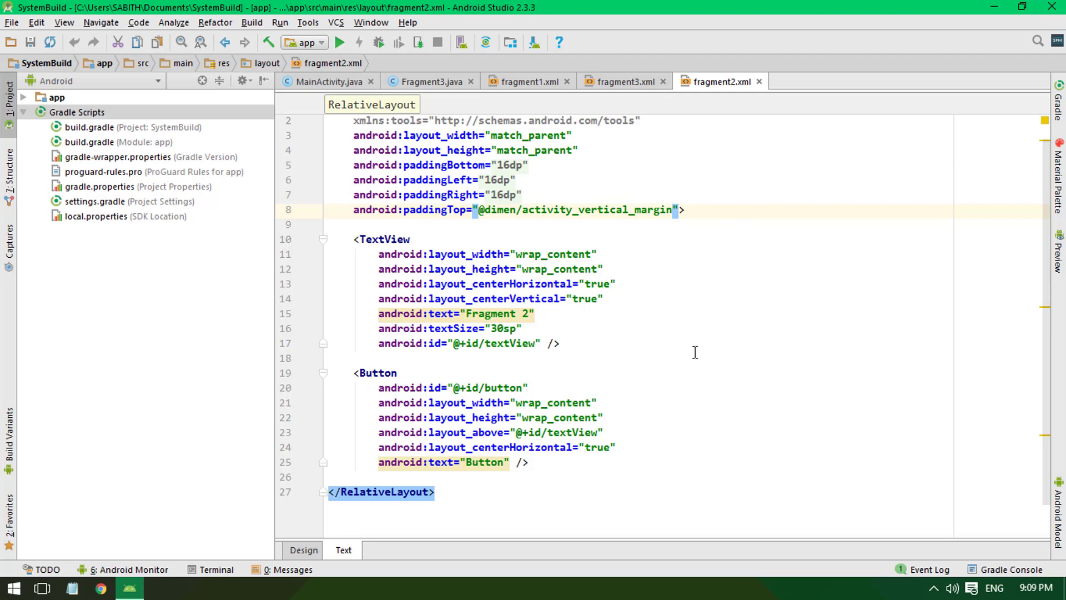
mouse_move(651, 273)
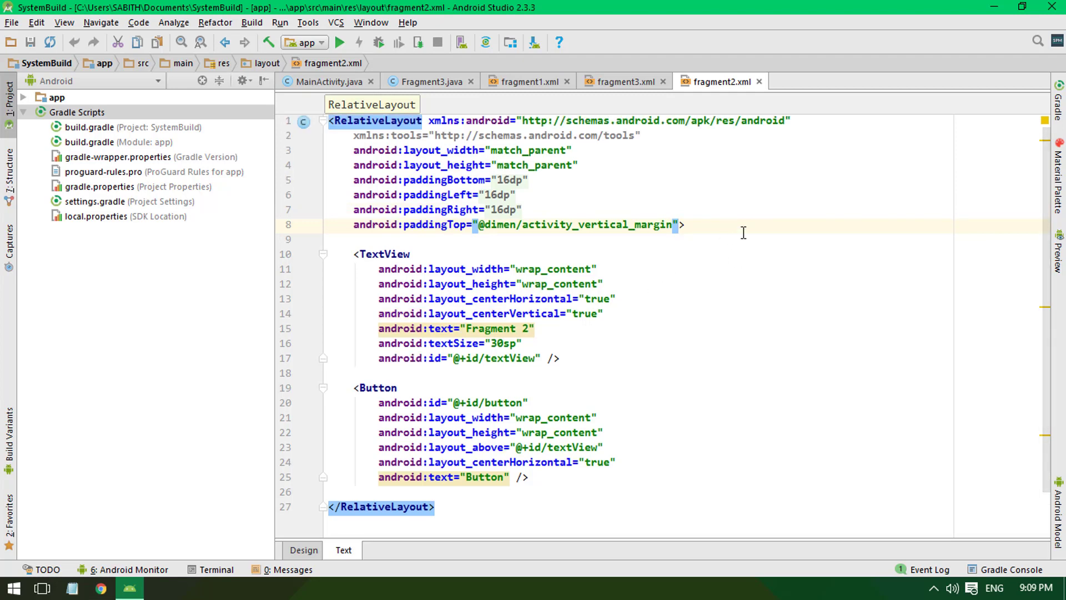
mouse_move(164, 553)
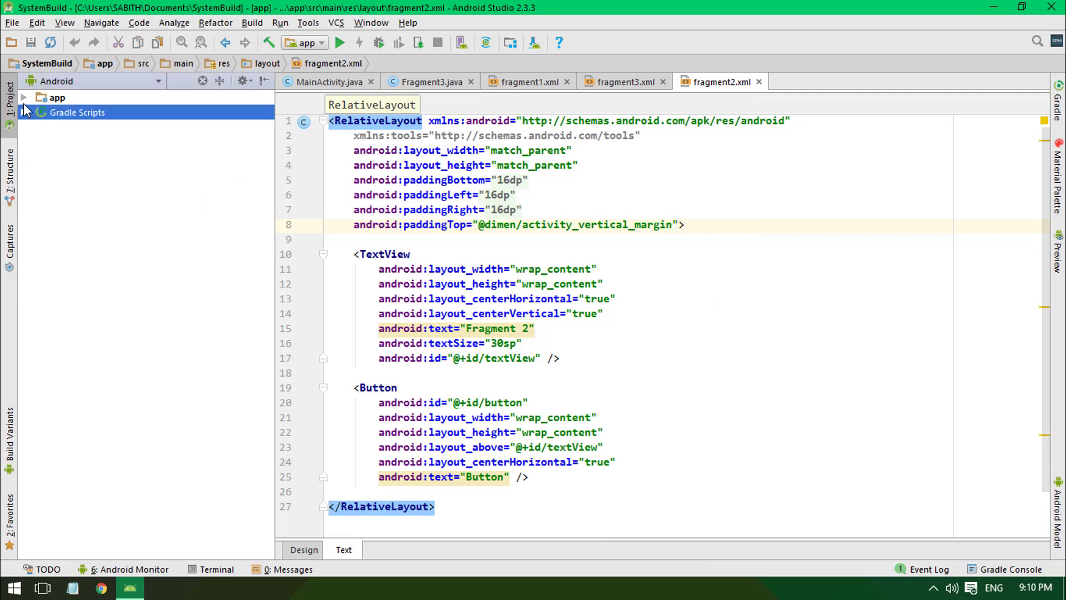
Open colors.xml under app > res > values and choose the Deep Orange family in Material Palette
click(24, 98)
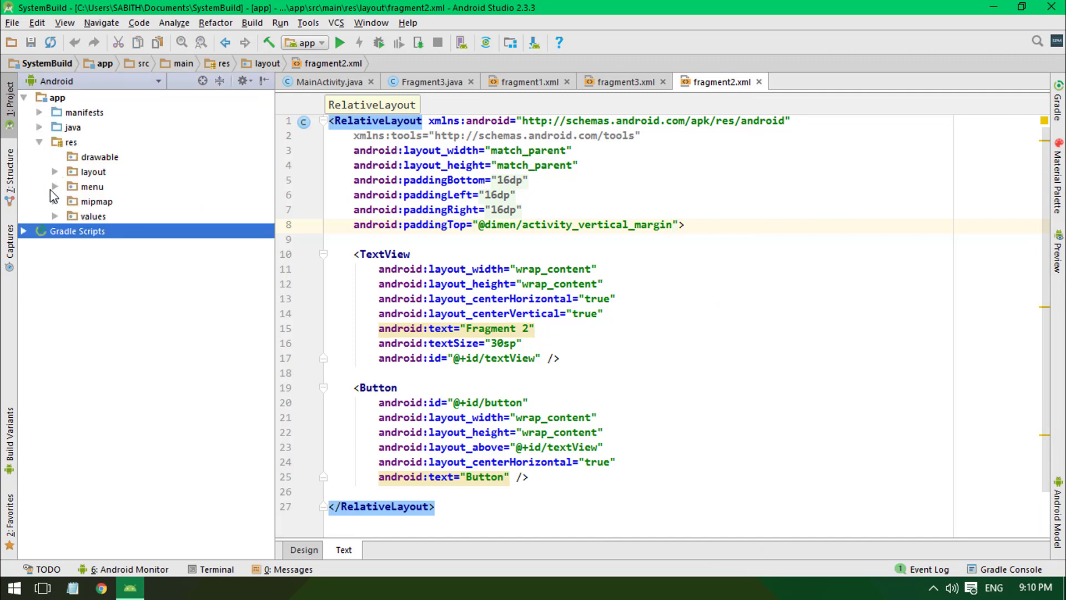
click(56, 215)
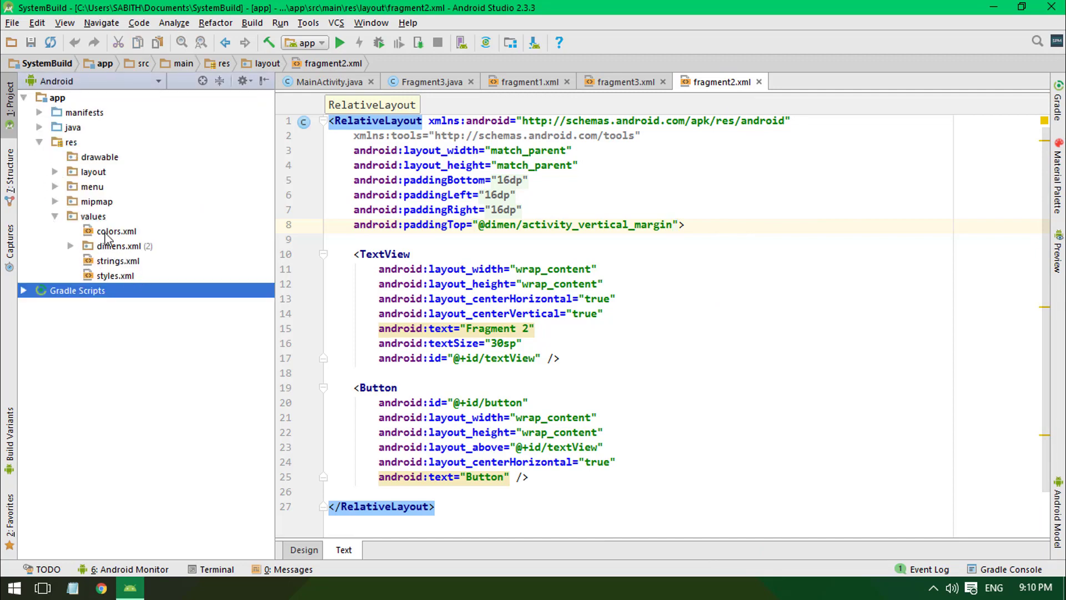
double_click(114, 231)
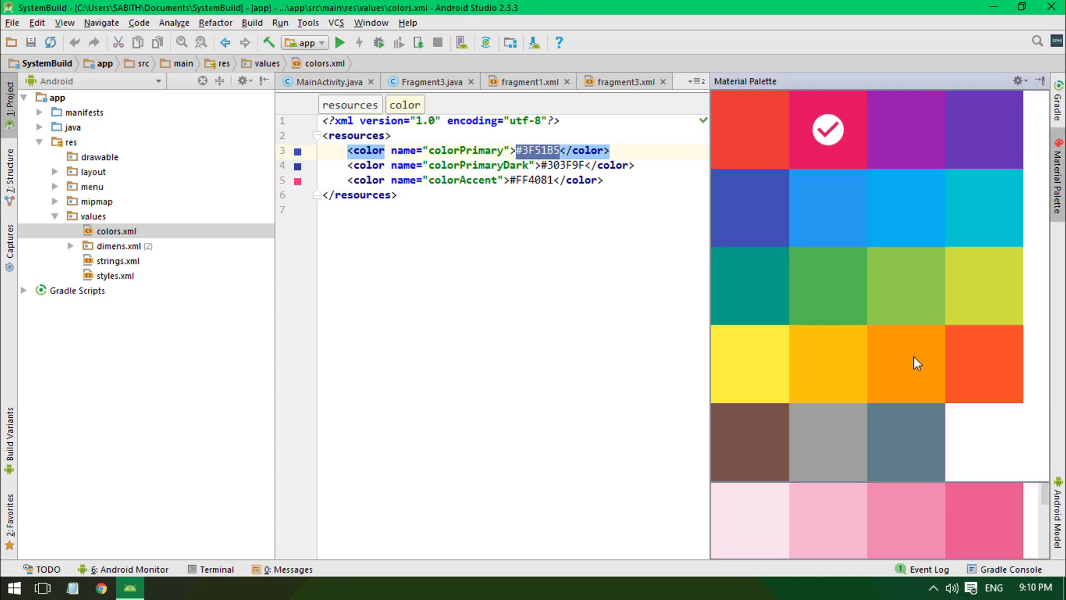
click(984, 363)
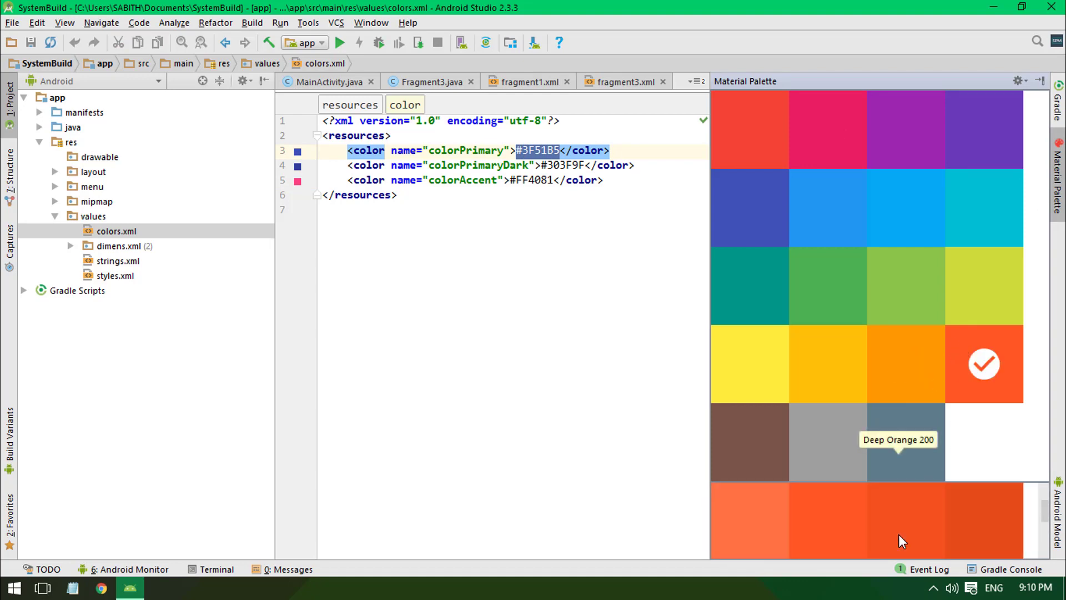
mouse_move(875, 516)
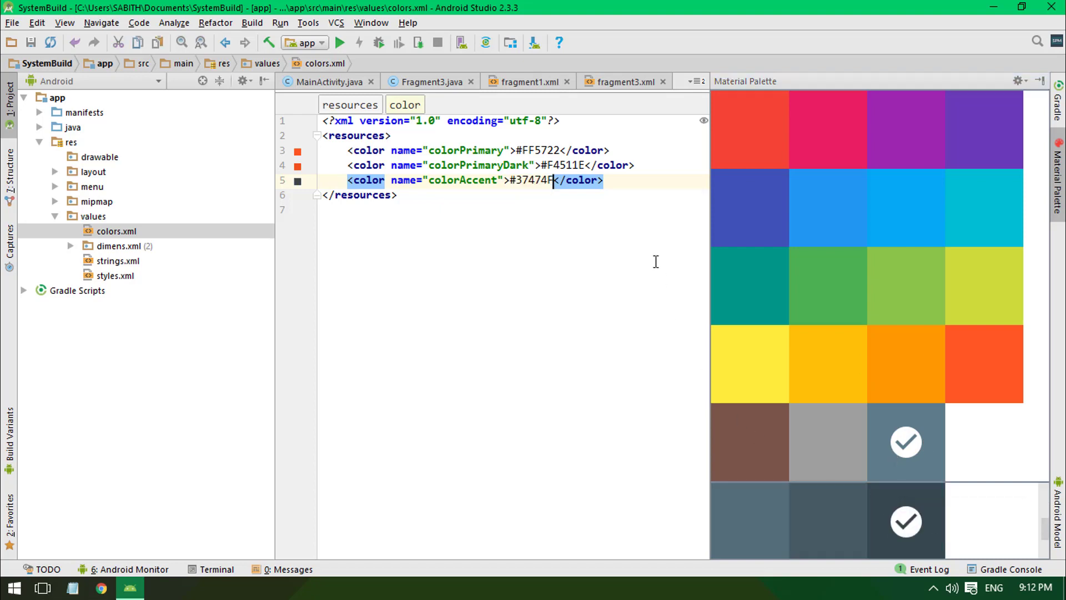
Show fragment1.xml in Design view, fitted to the canvas, with its orange app bar
click(524, 81)
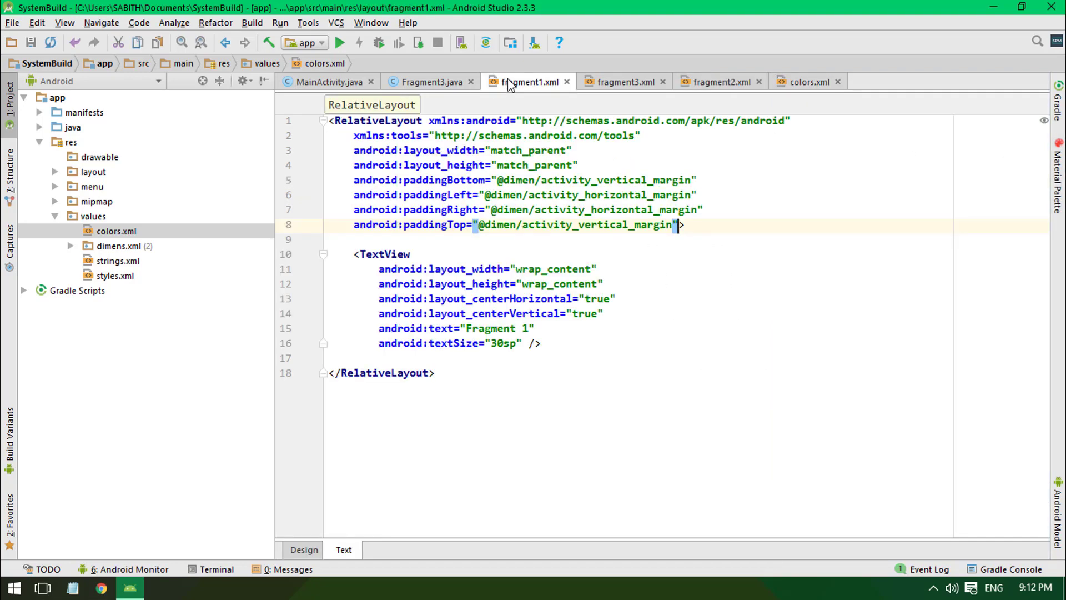
click(304, 550)
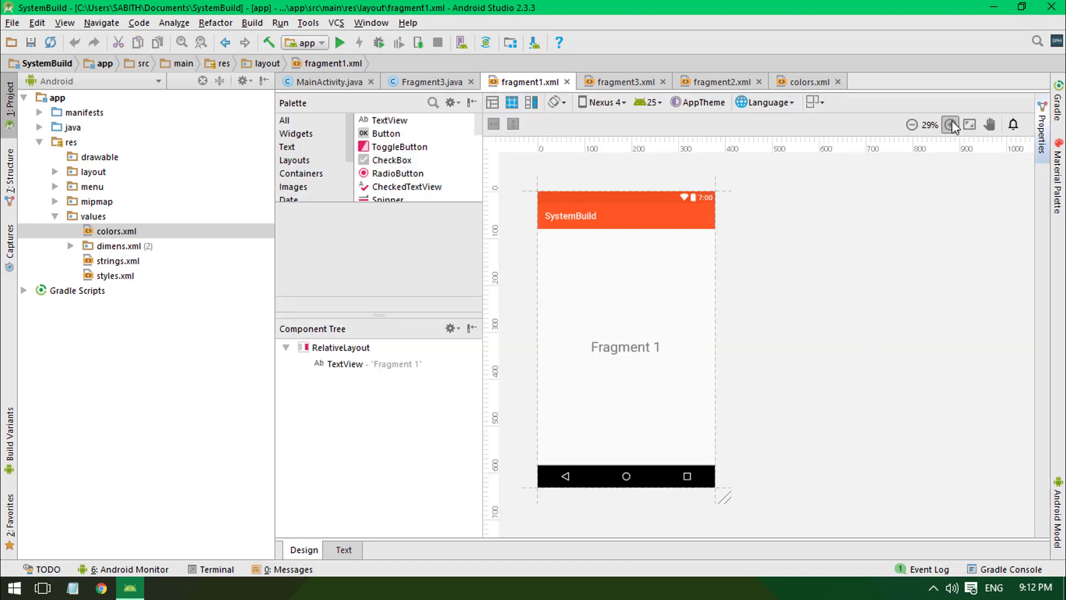
click(950, 124)
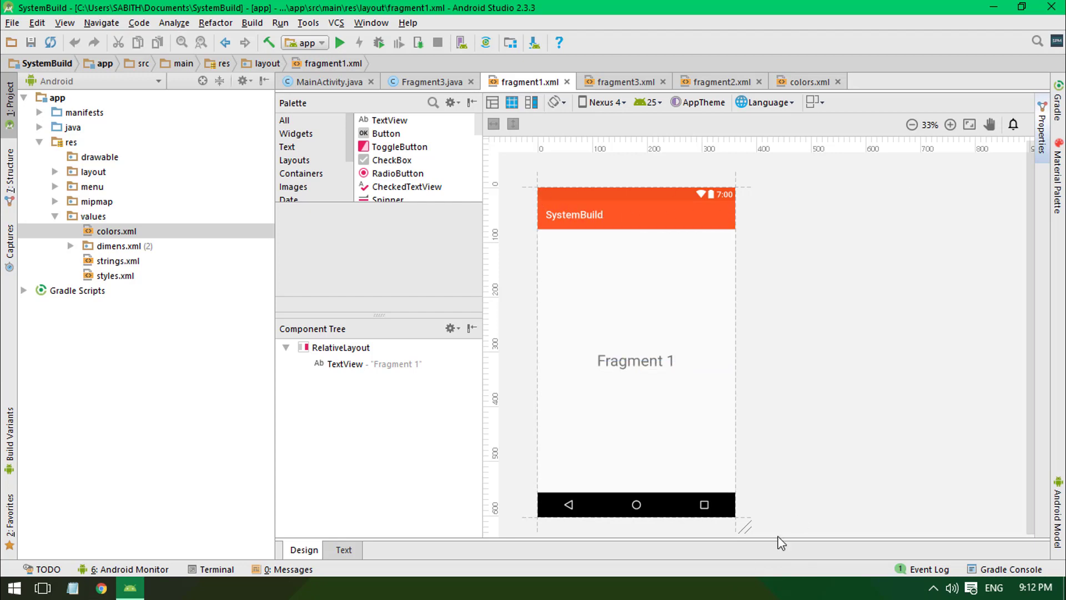
mouse_move(532, 232)
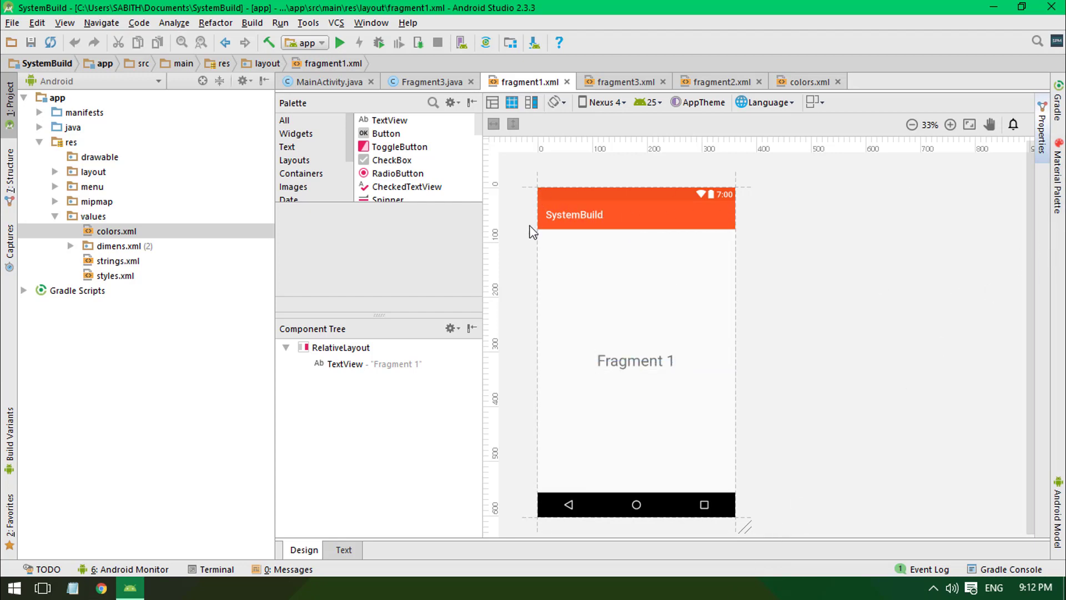
mouse_move(826, 211)
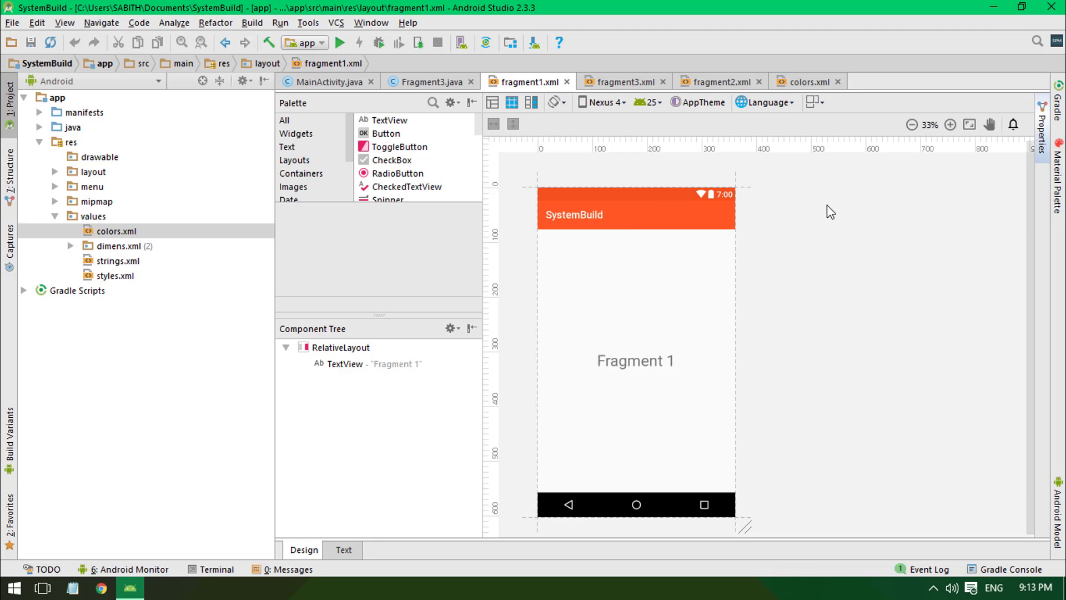
mouse_move(896, 228)
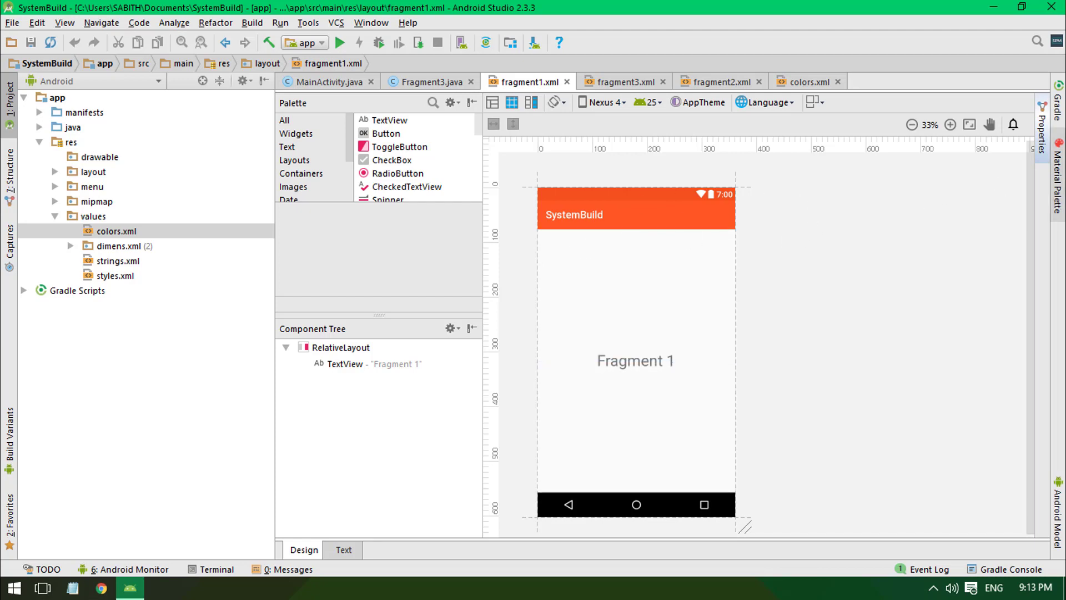
mouse_move(883, 278)
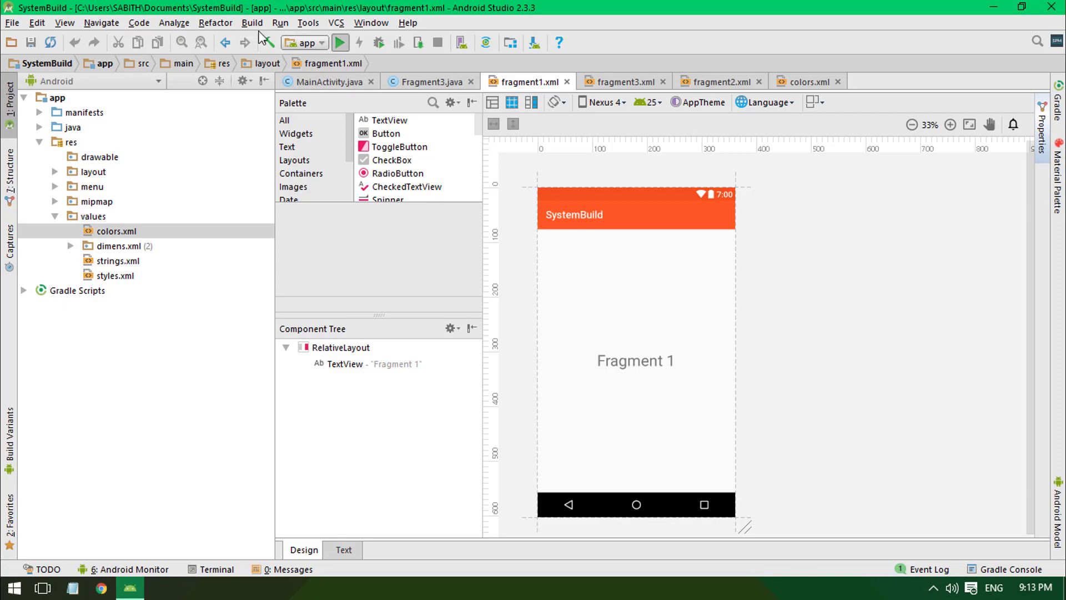
Show the Plugins page of Settings, listing installed plugins like ADB Idea
click(22, 22)
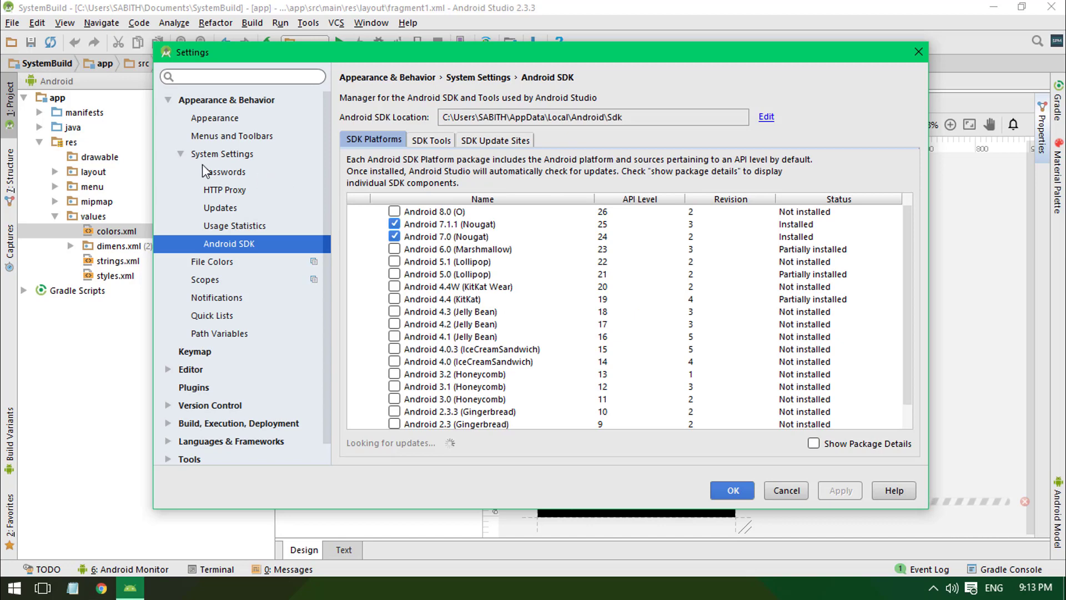
mouse_move(293, 180)
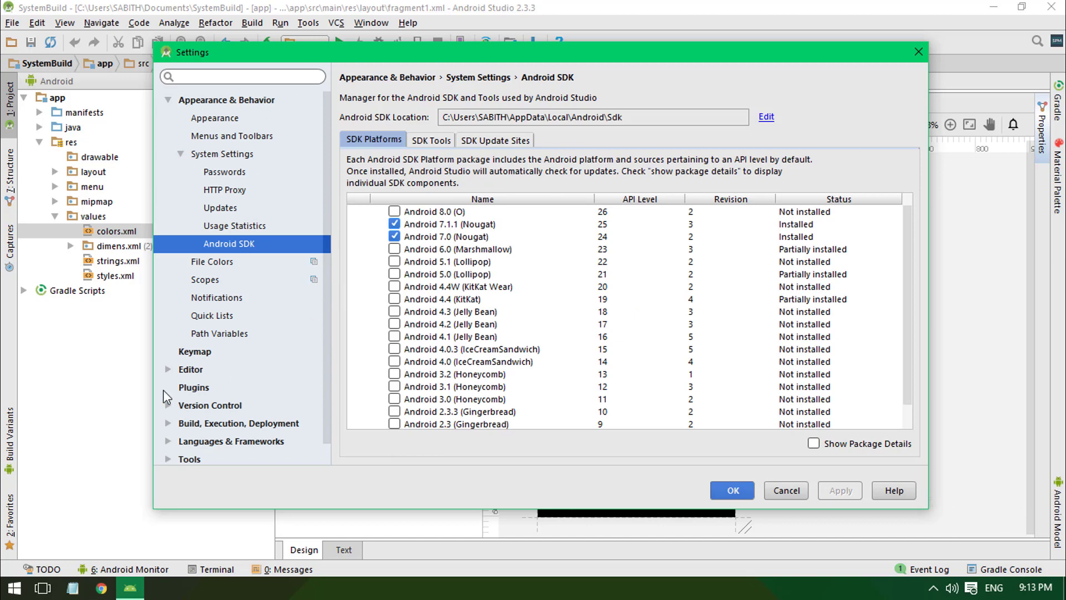
click(193, 386)
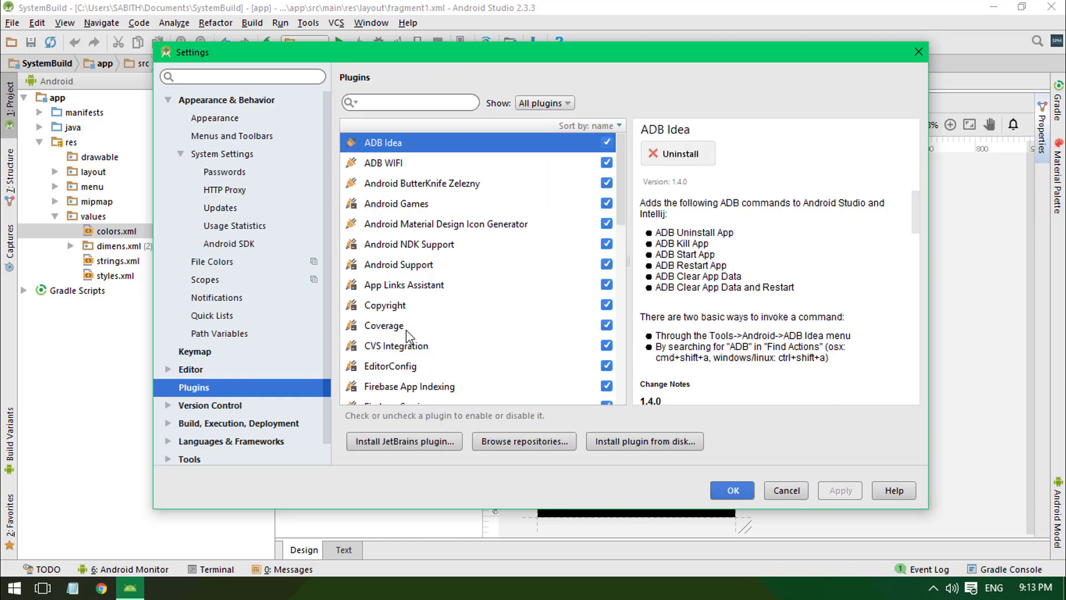
scroll(down, 3)
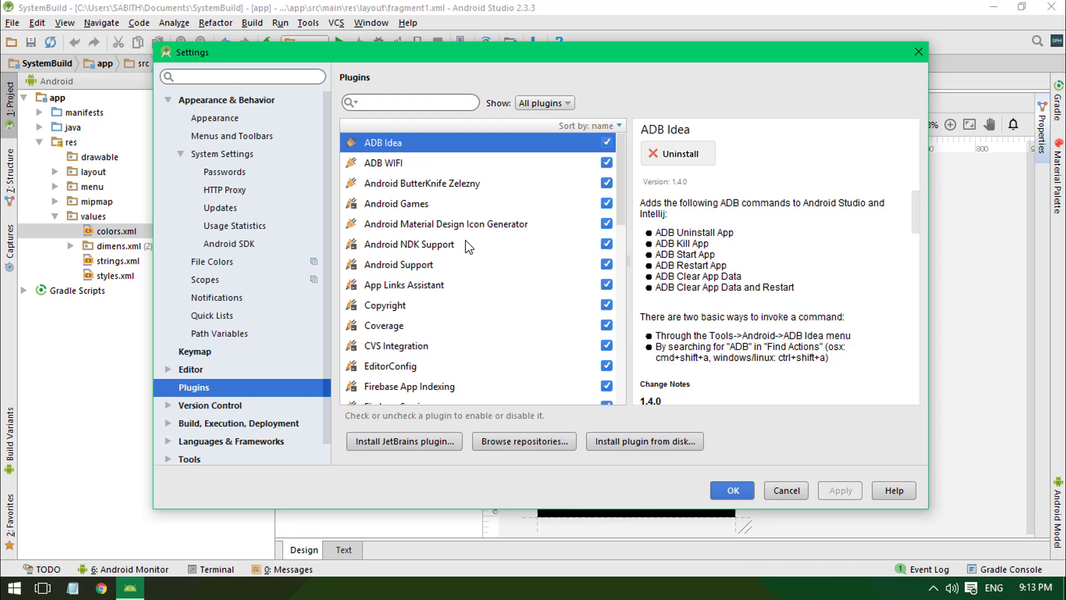
mouse_move(535, 435)
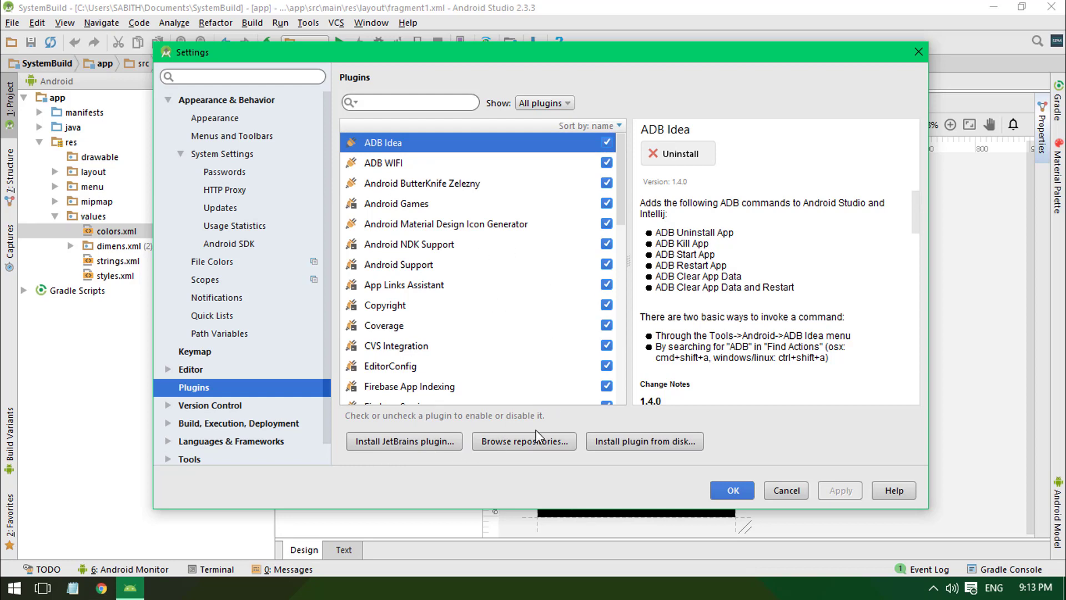
Search the online plugin repository for 'matera' and browse icon and drawable plugin results
click(524, 441)
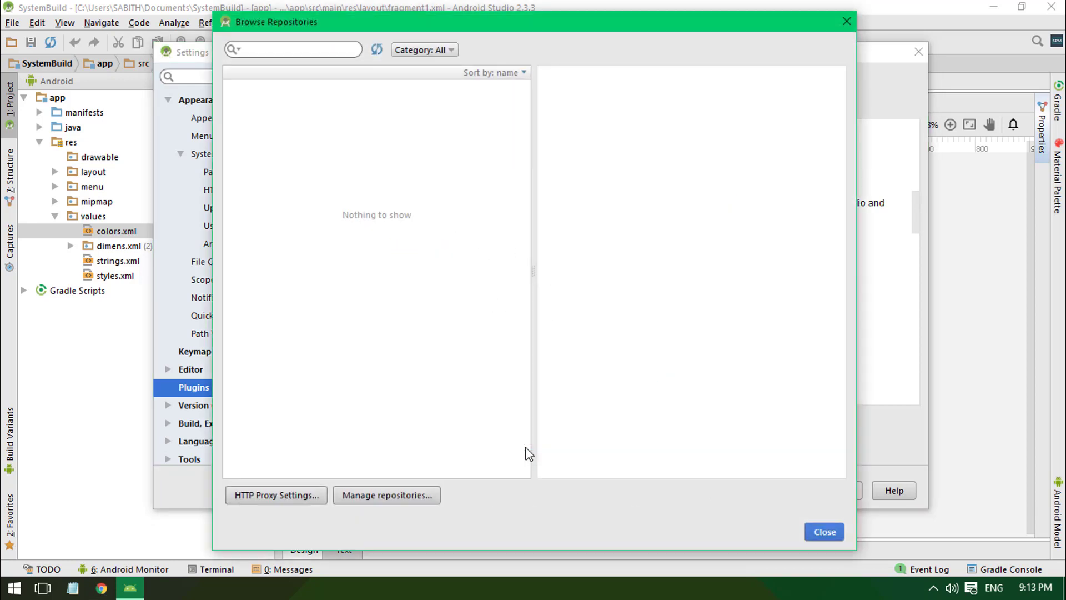
click(295, 50)
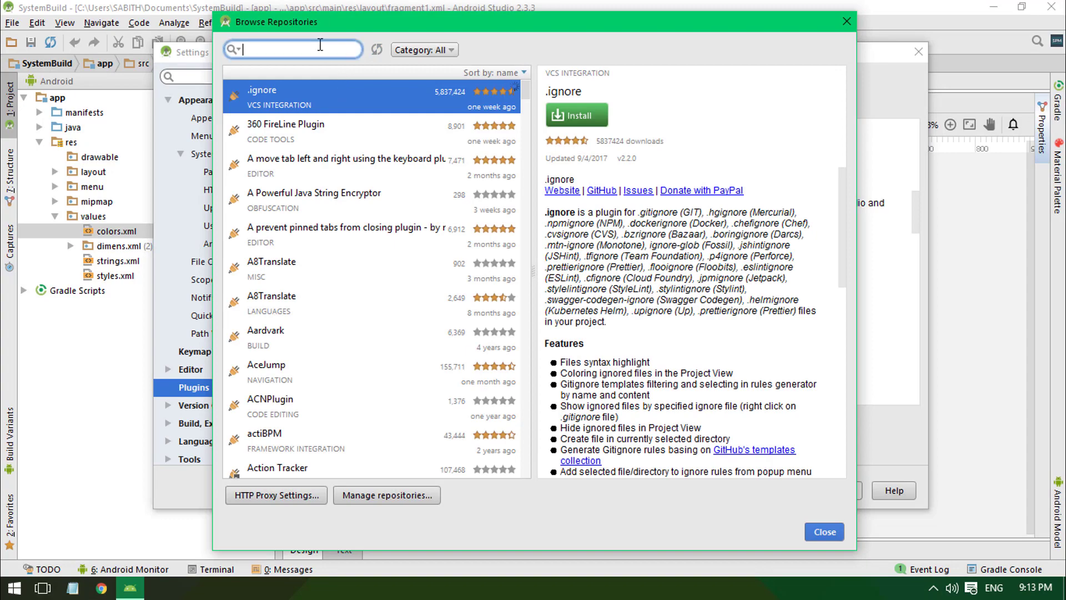
text(matera)
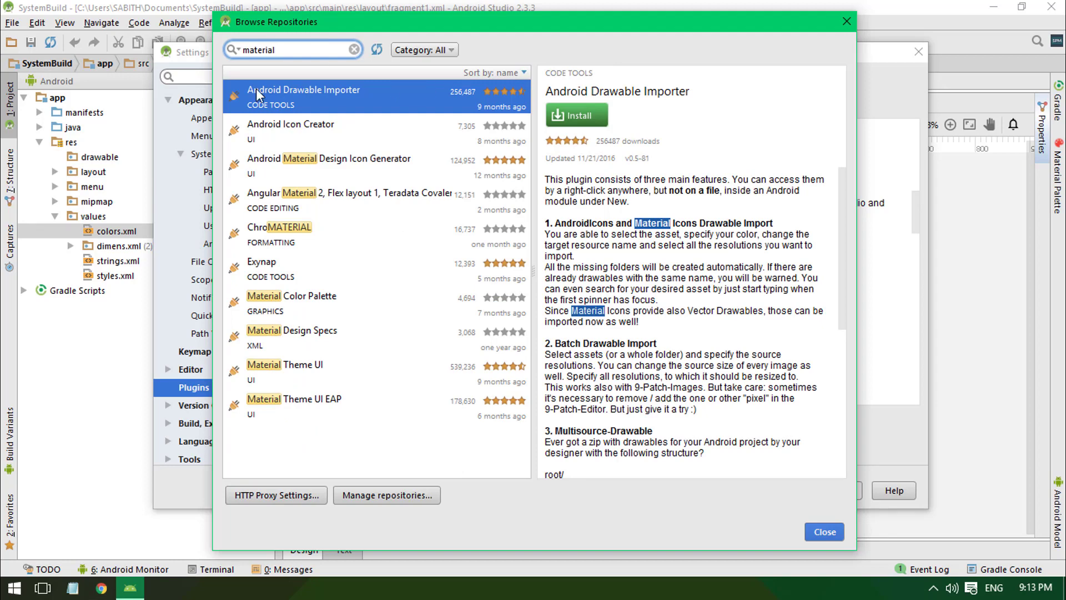
click(291, 124)
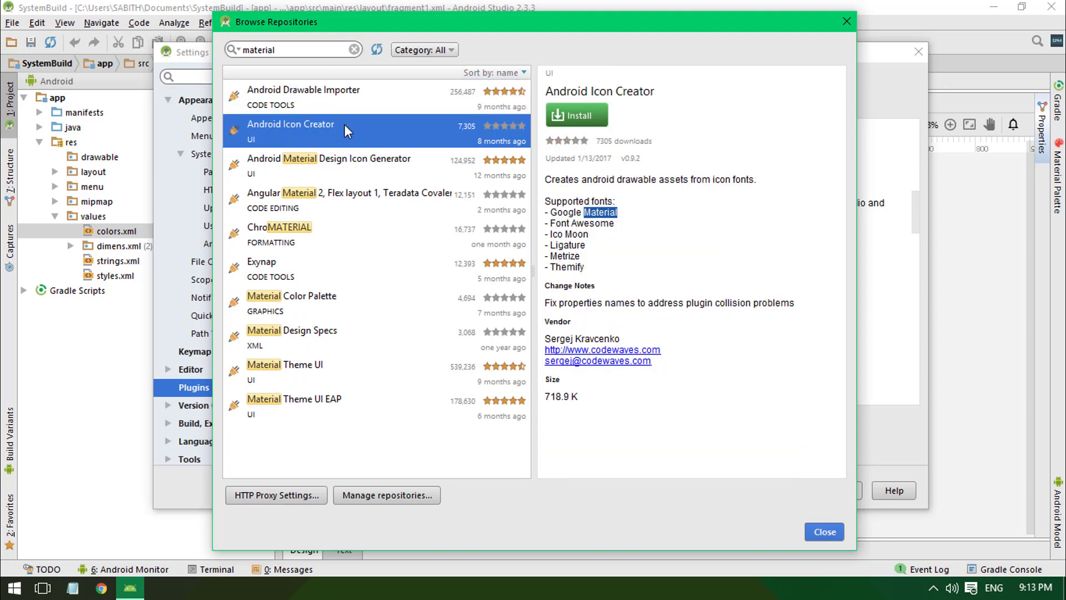
click(303, 90)
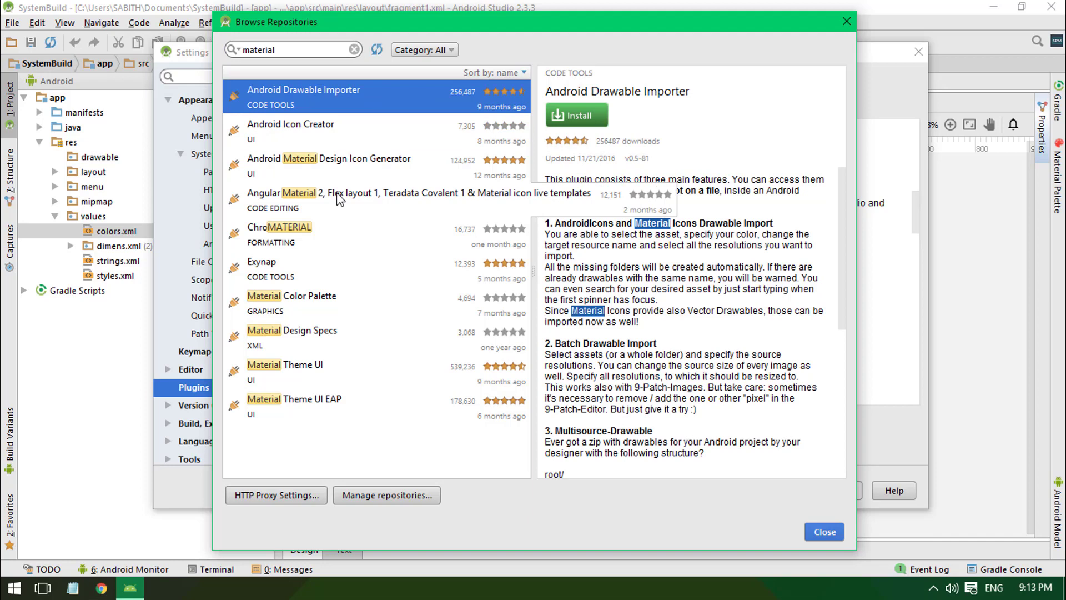
click(329, 159)
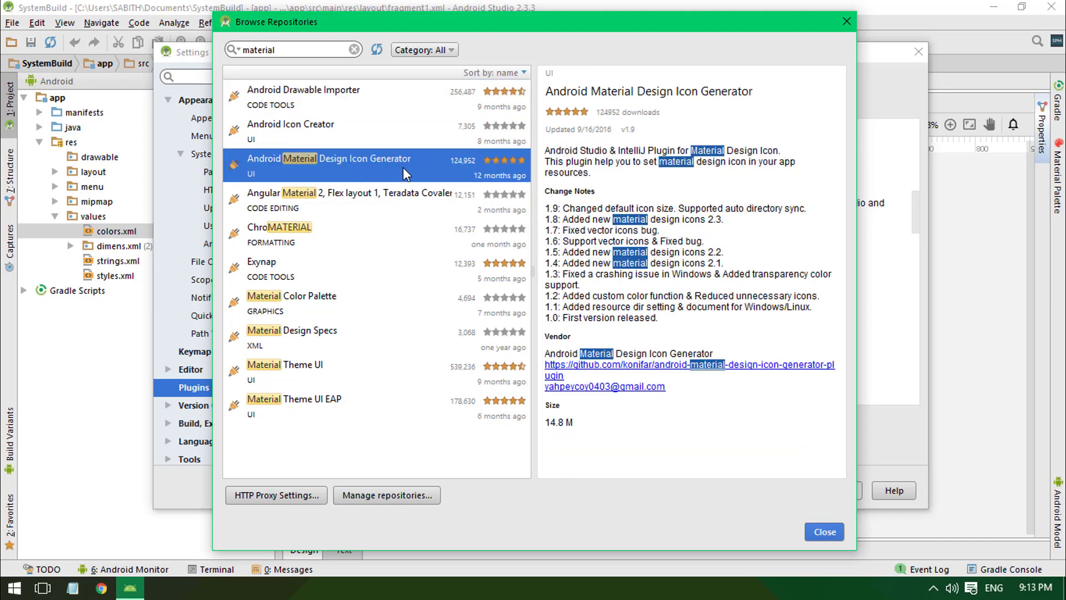
mouse_move(408, 377)
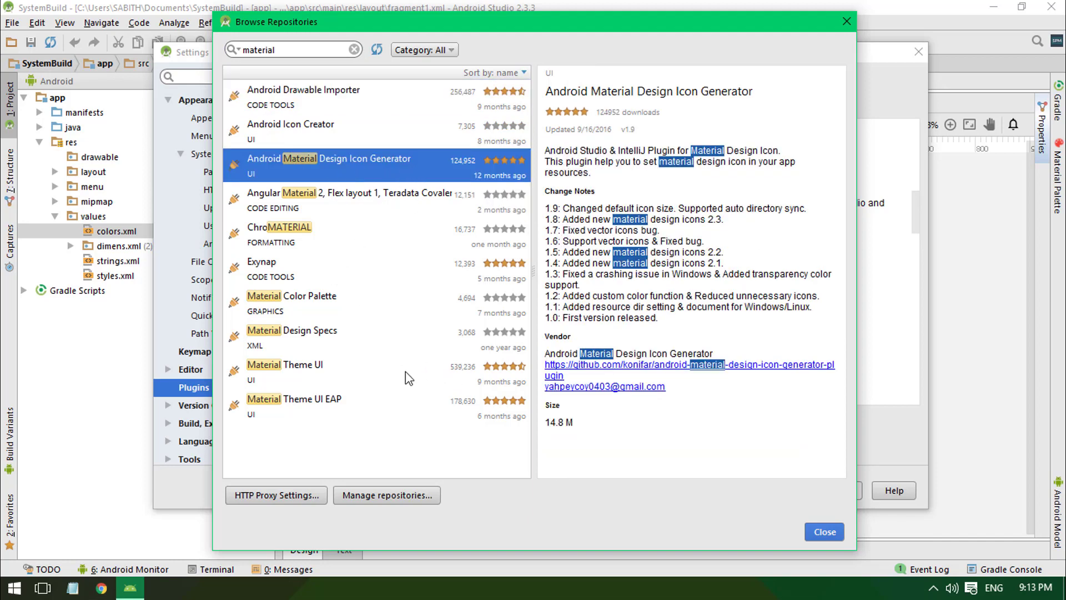
Review Material Color Palette and Exynap details, ending on Material Color Palette
click(308, 296)
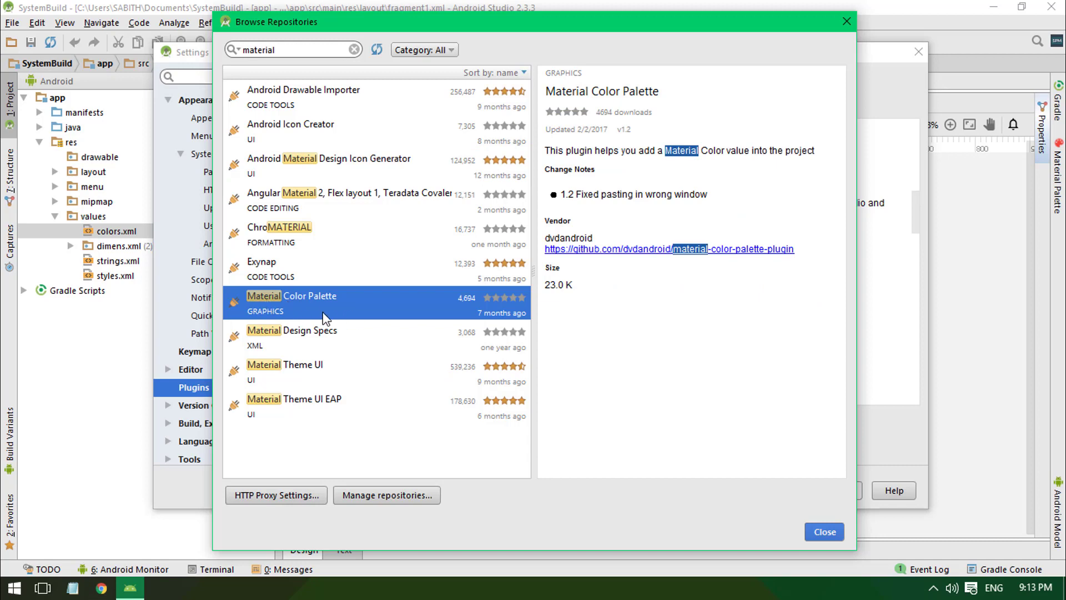
mouse_move(347, 326)
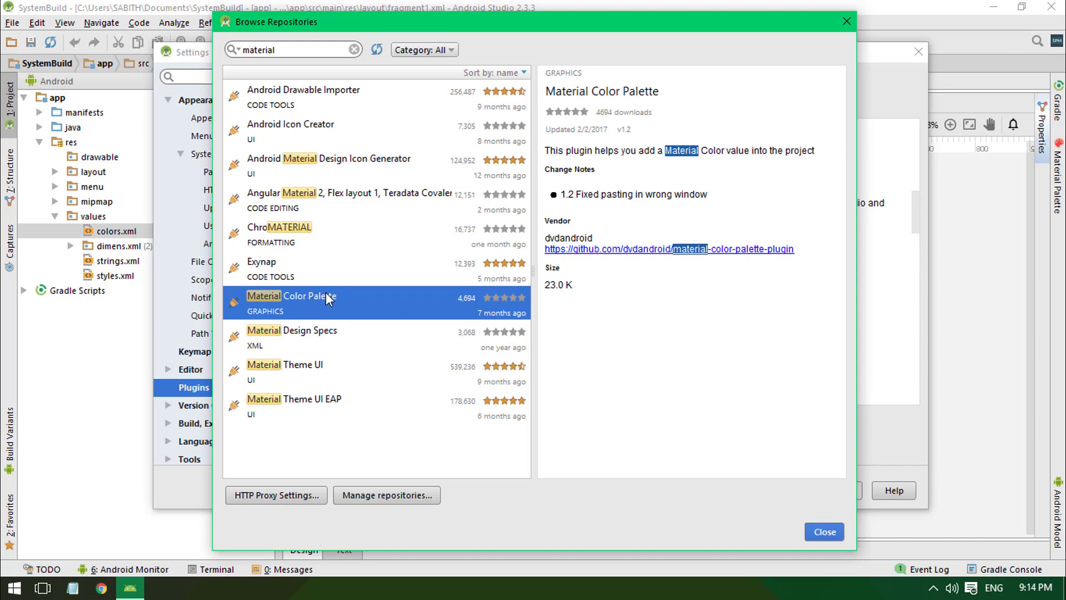
mouse_move(292, 299)
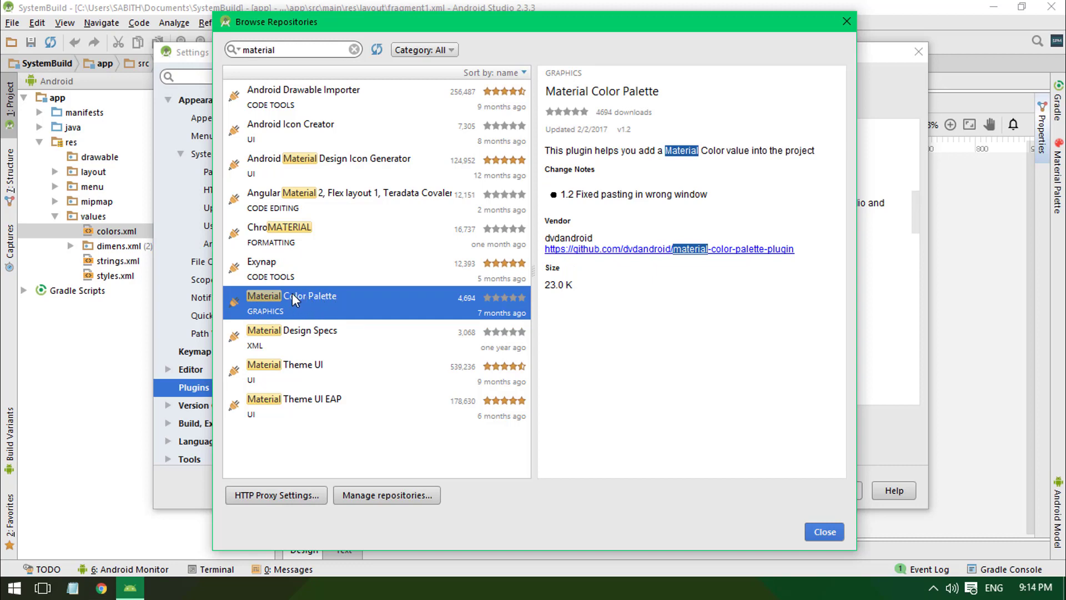
click(262, 261)
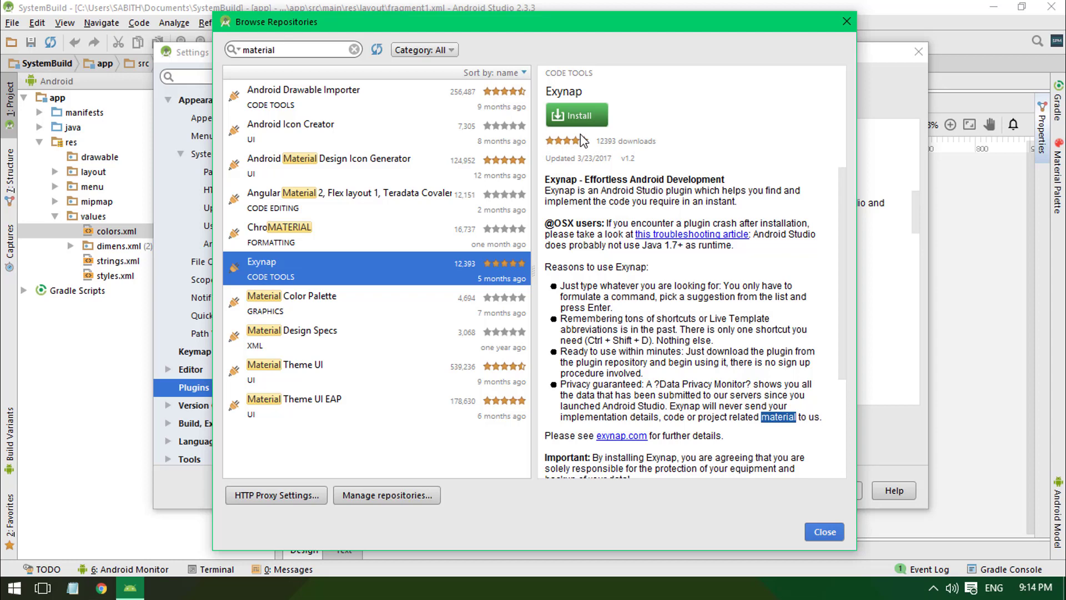
mouse_move(325, 308)
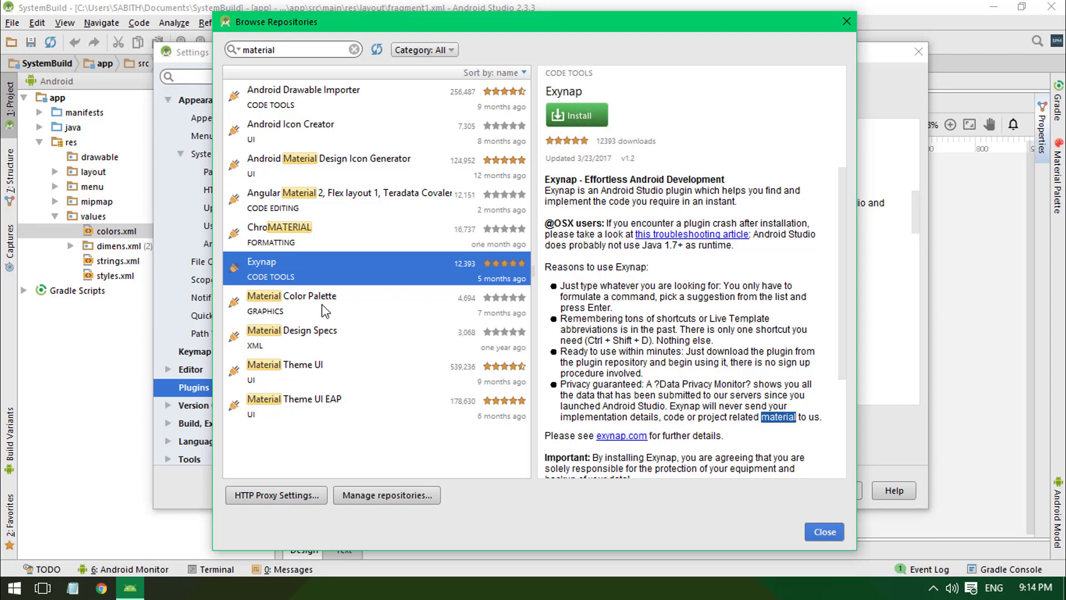
click(291, 295)
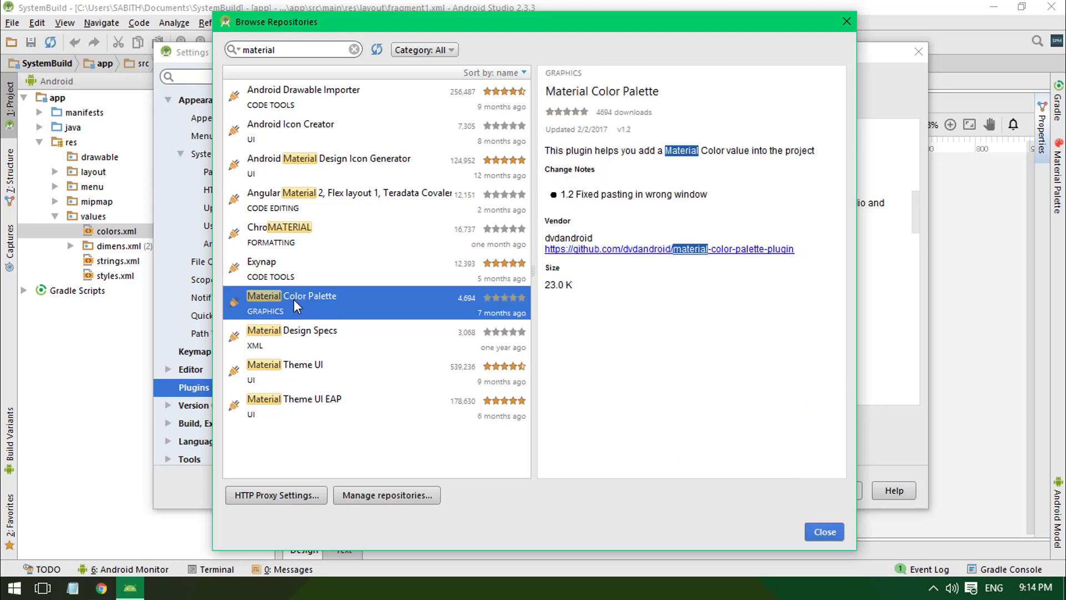
Close the repository browser and Settings, returning to the fragment1 design preview
click(824, 531)
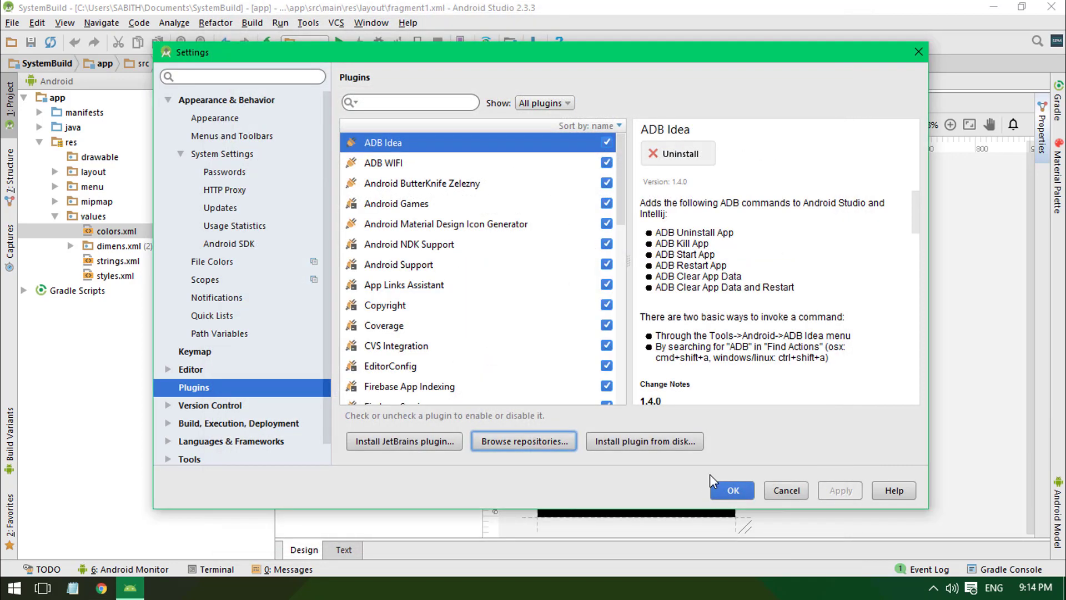
mouse_move(684, 225)
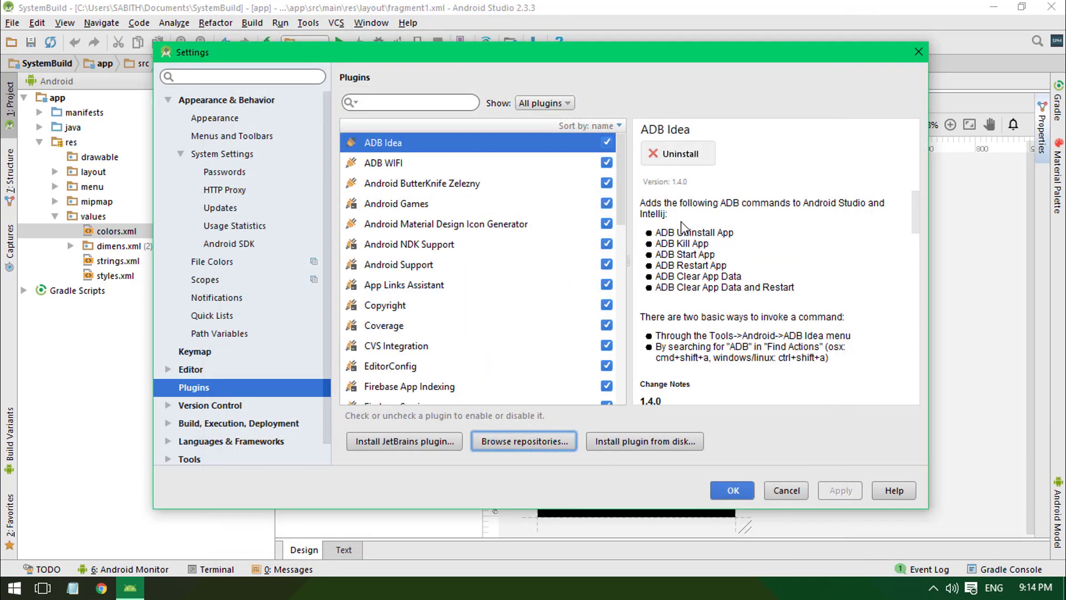
mouse_move(864, 390)
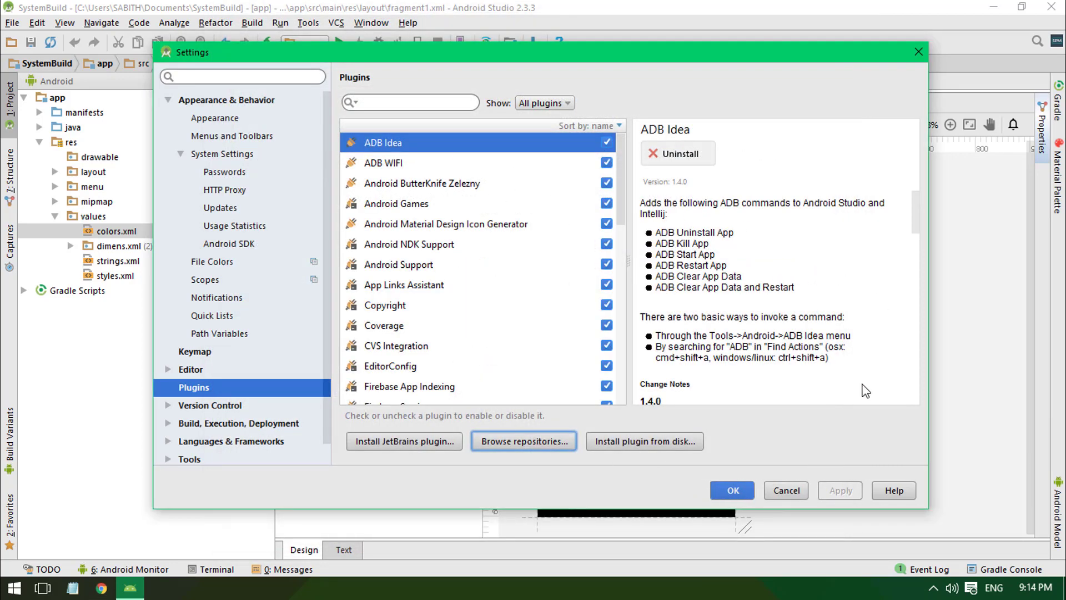
click(787, 491)
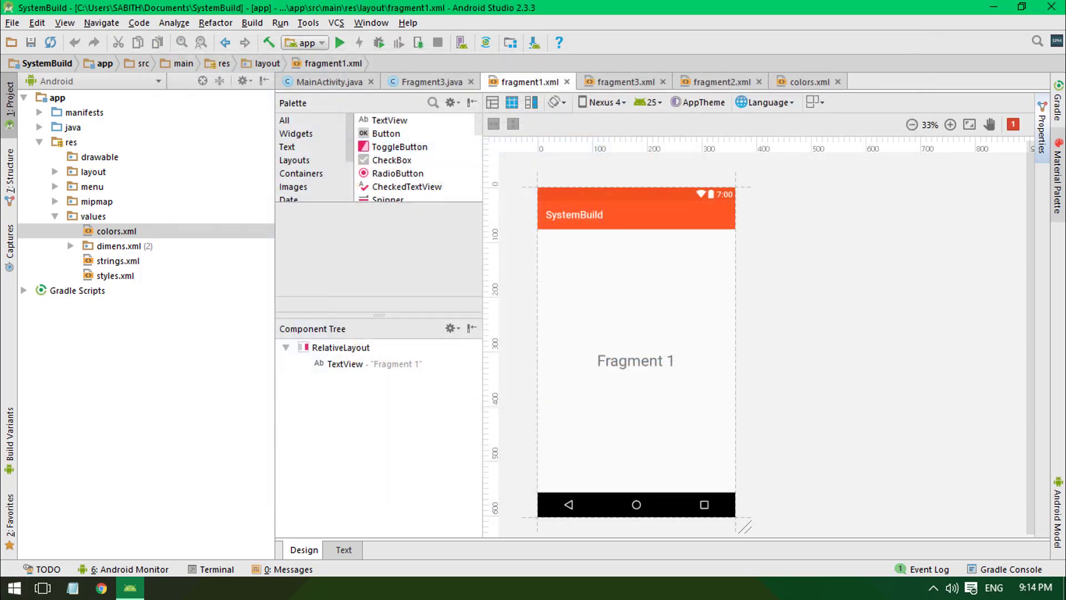
mouse_move(935, 231)
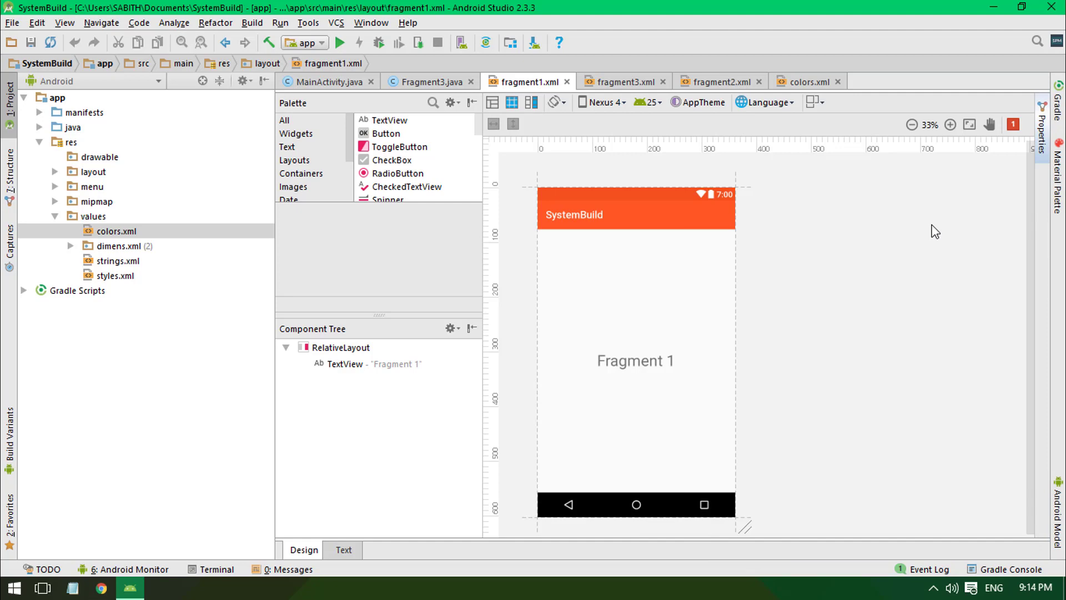
click(637, 360)
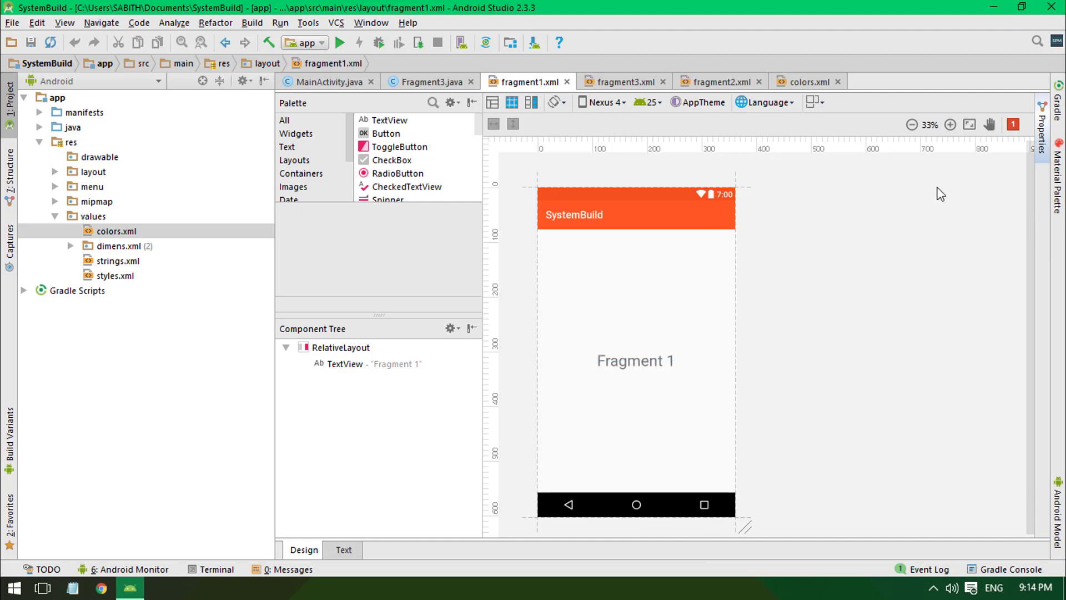
mouse_move(831, 260)
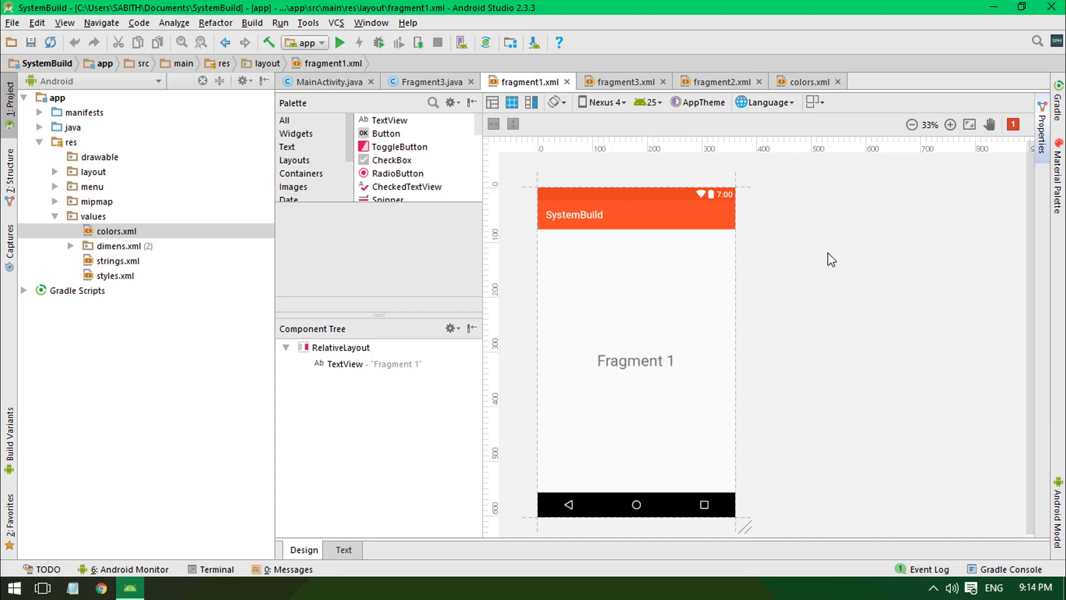